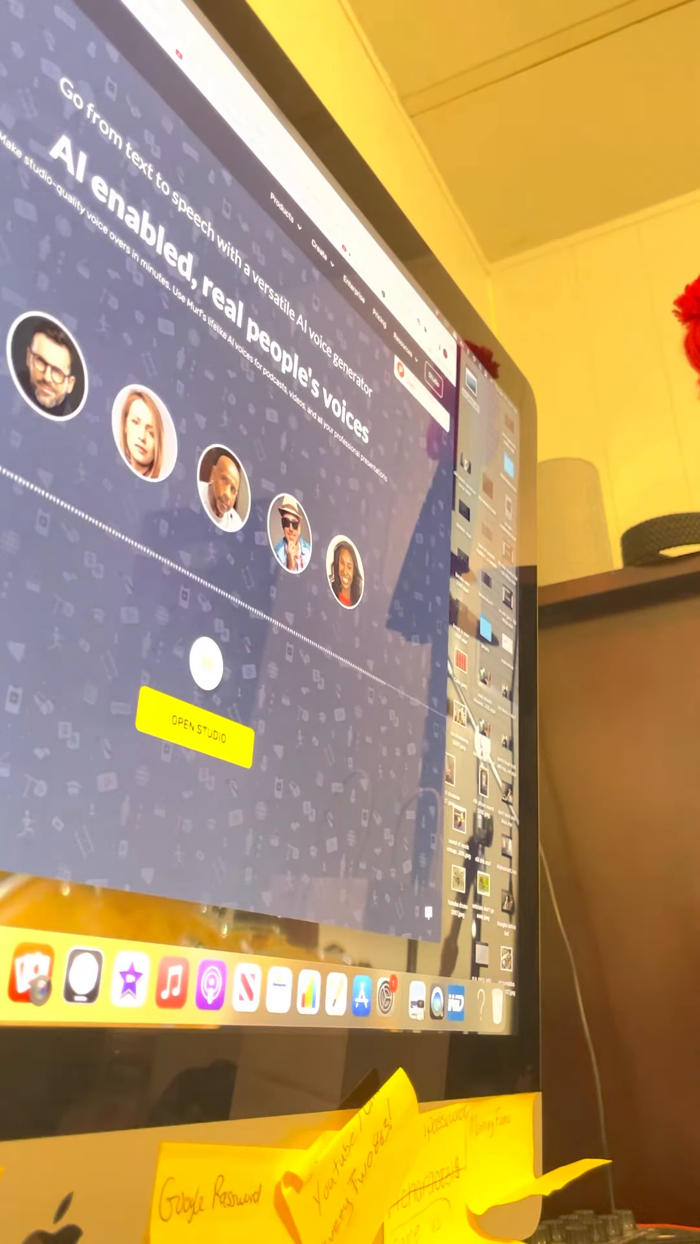
- Play the audio sample of the first featured voice avatar on the Murf homepage
left_click(49, 376)
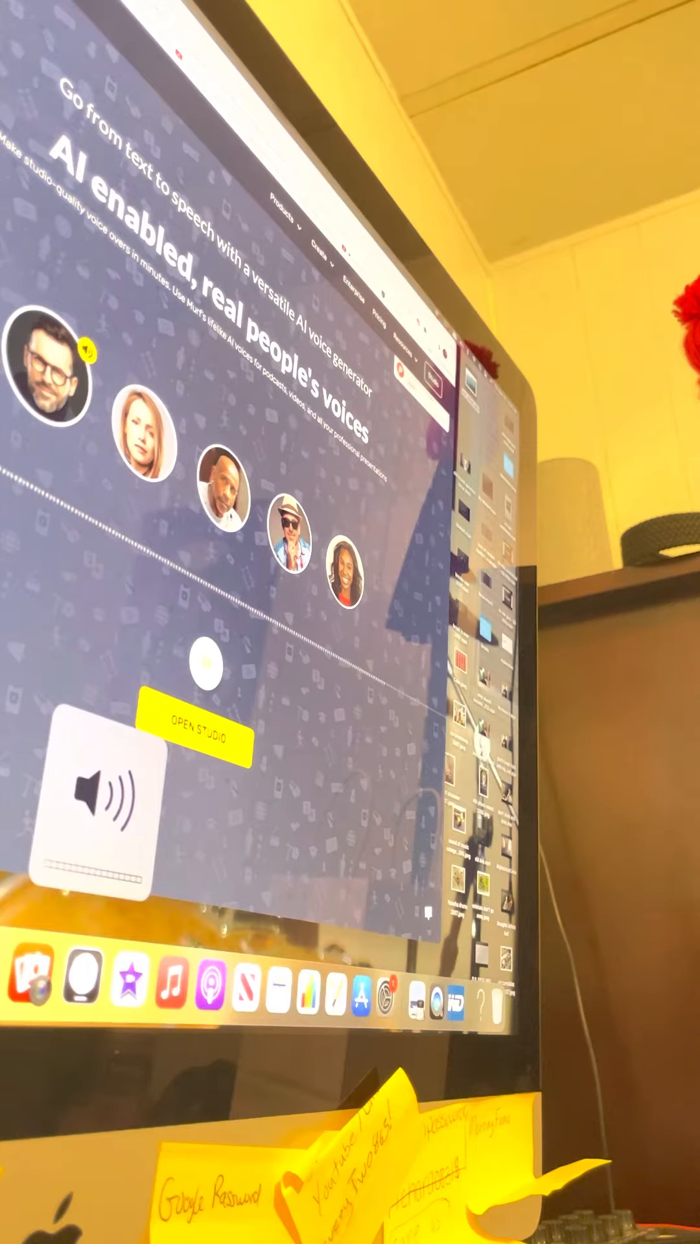